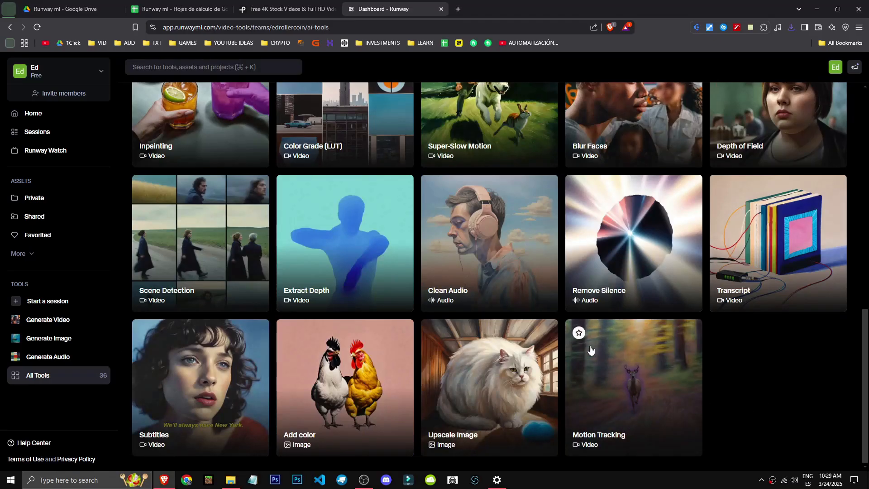
Step: Start a new Motion Tracking project from the dashboard tools page
left_click(633, 381)
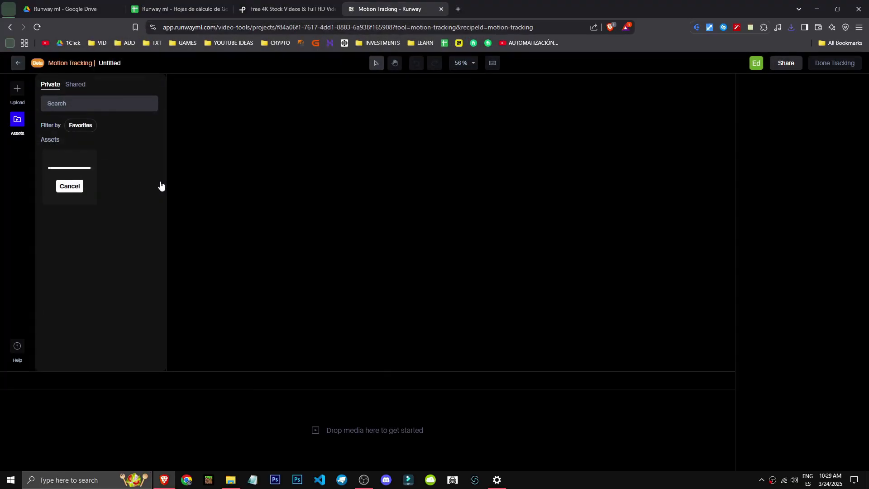
mouse_move(263, 477)
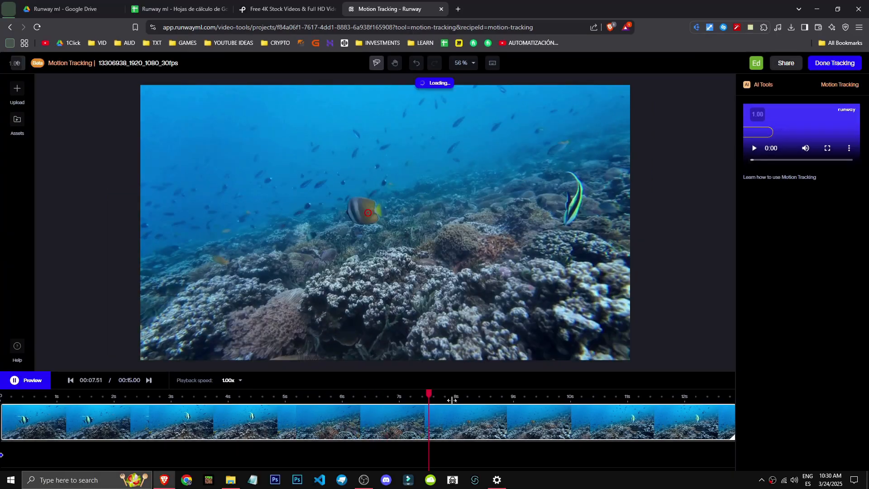
Step: Add tracking keyframes on the striped fish at about 6.8 s, 11.6 s and near the reef bottom
left_click_drag(454, 396, 409, 396)
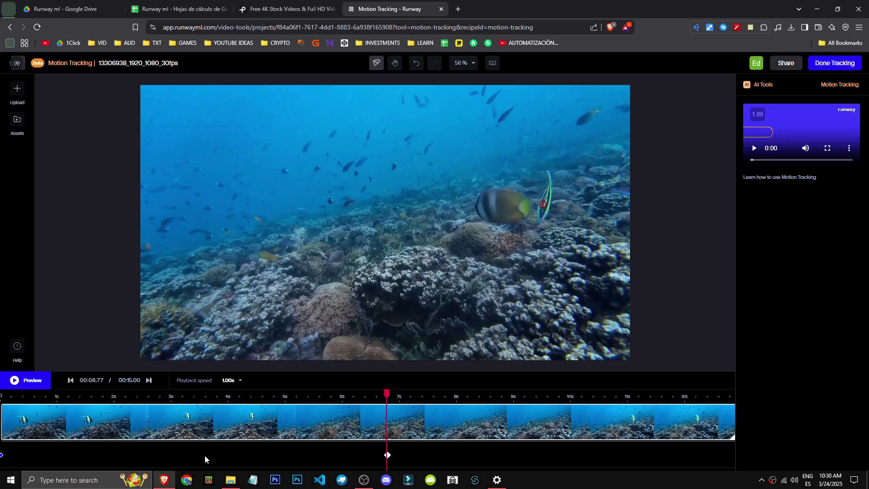
left_click_drag(386, 396, 369, 396)
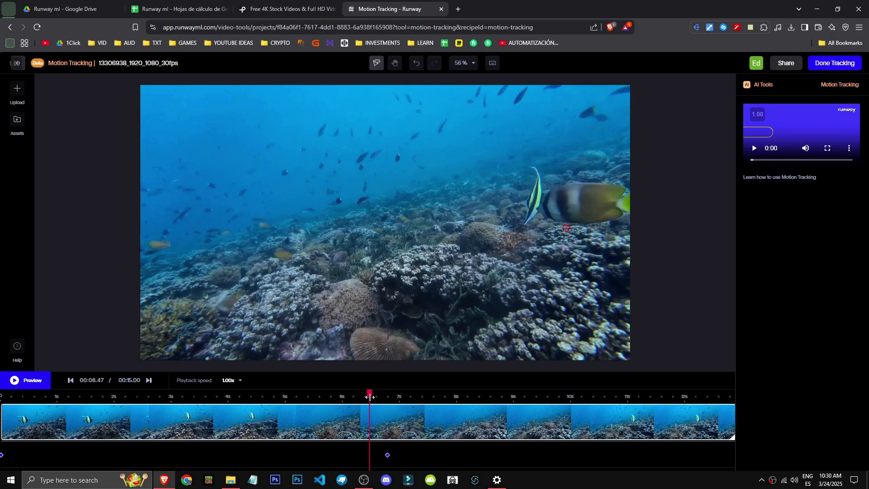
left_click(26, 380)
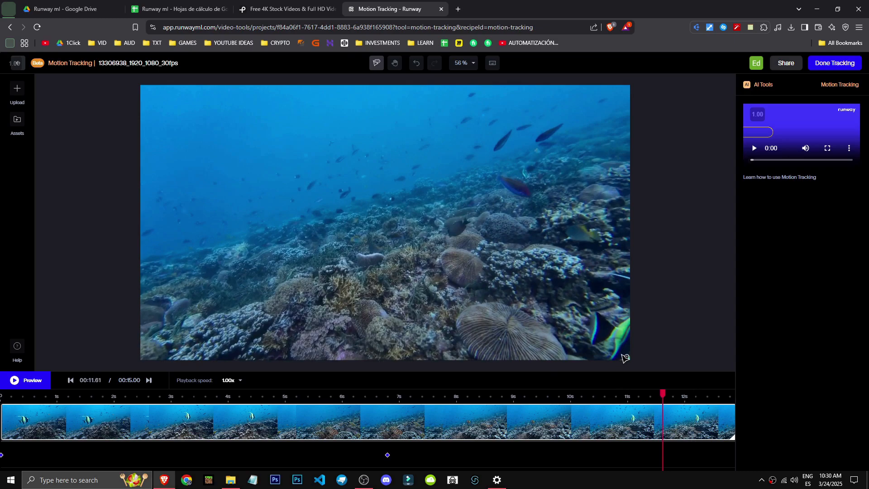
left_click(25, 379)
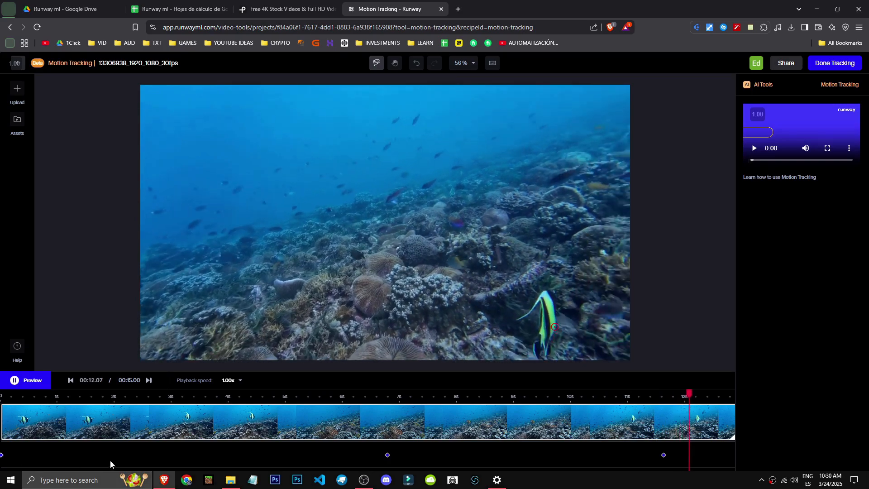
left_click(318, 395)
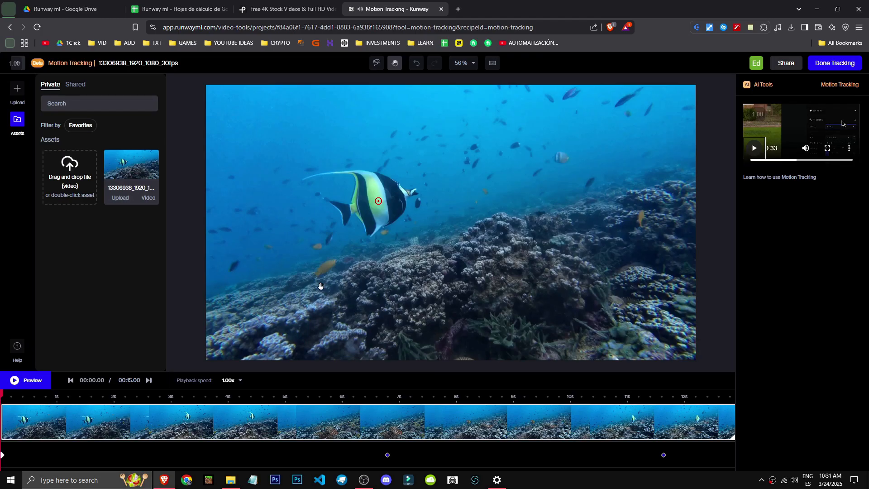
Step: Finish tracking with Done Tracking so the reef clip opens in the editor
left_click(834, 63)
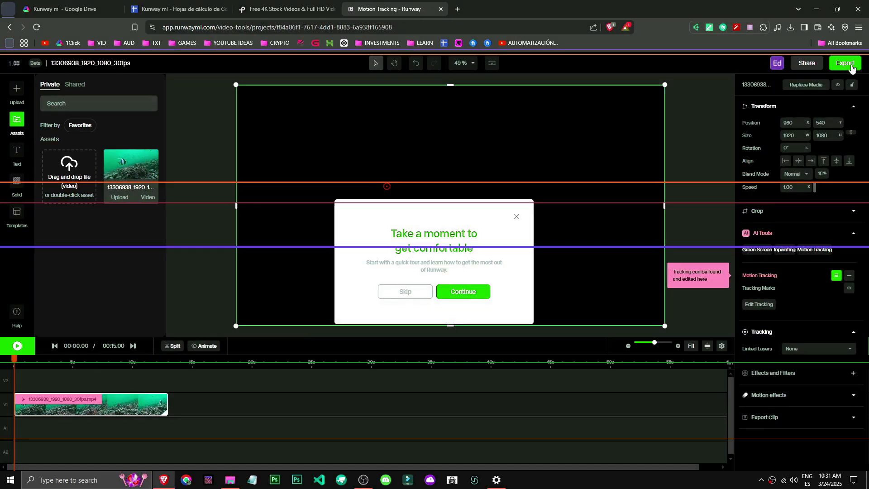